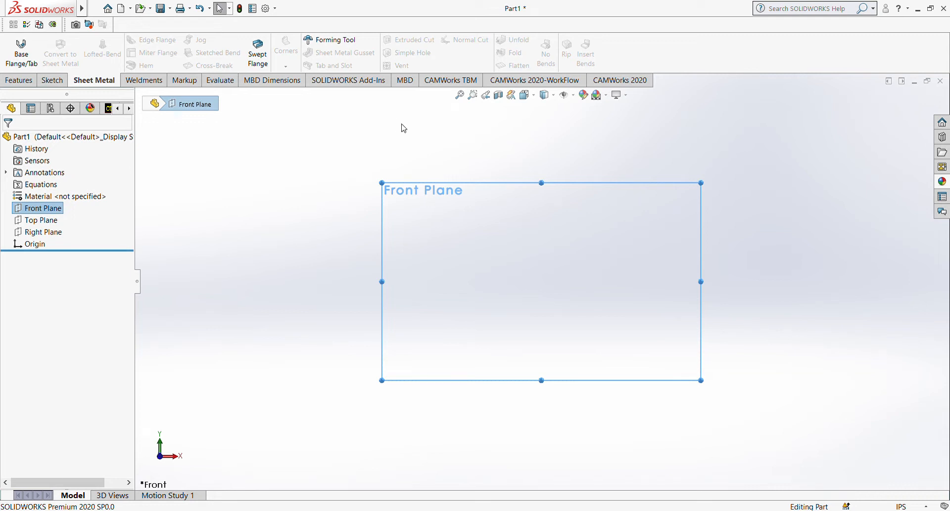
mouse_move(355, 200)
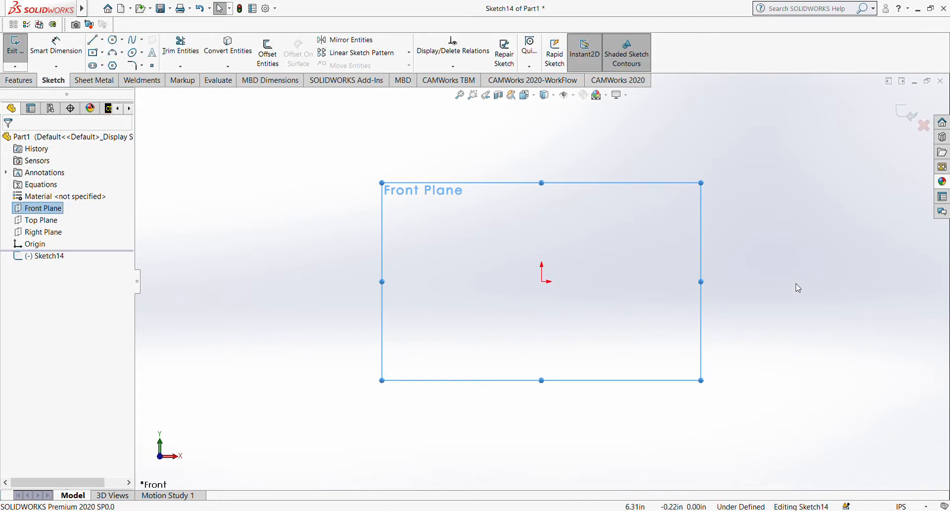
mouse_move(736, 304)
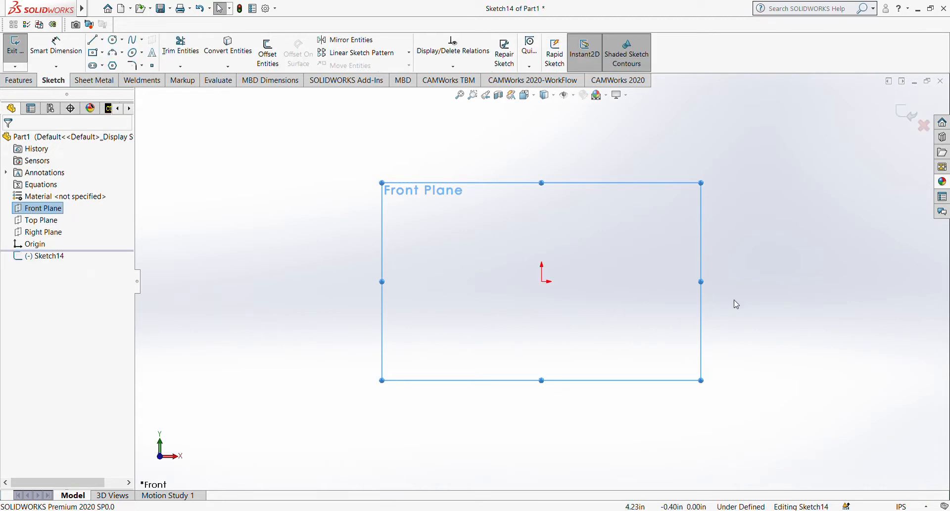
mouse_move(773, 268)
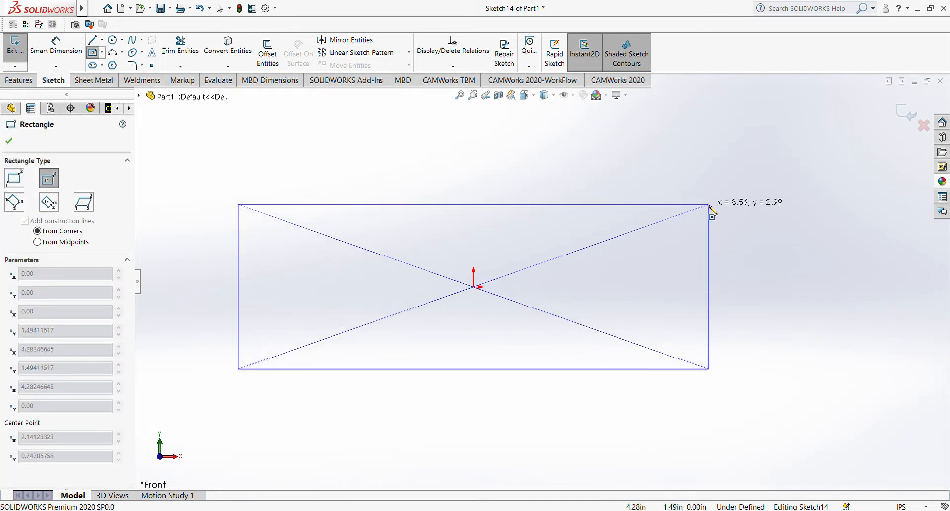
- Dimension the centred rectangle 12.00 in wide by 6.00 in tall, fully defined
click(7, 141)
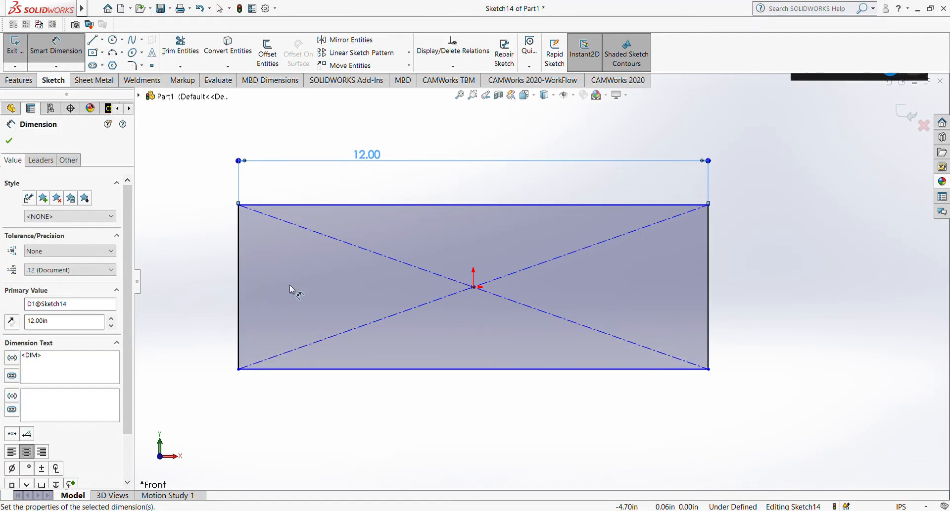
click(9, 140)
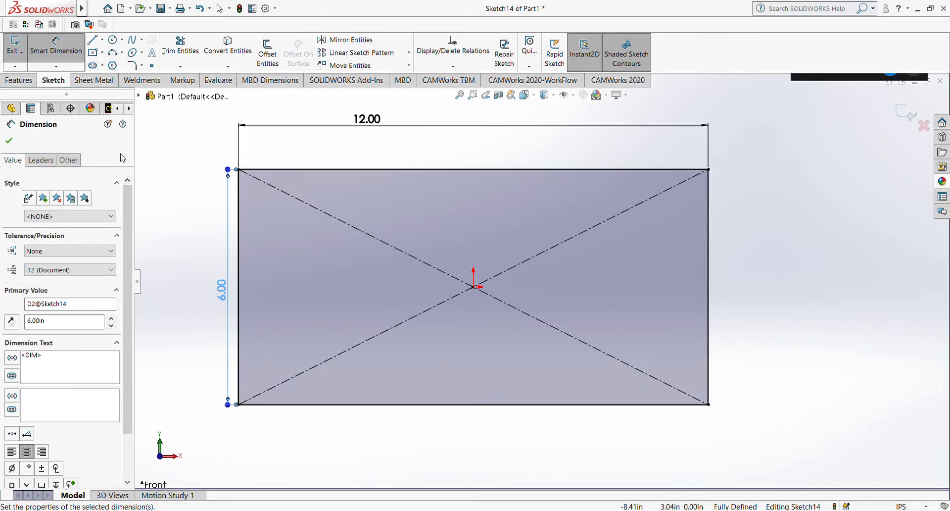
click(94, 80)
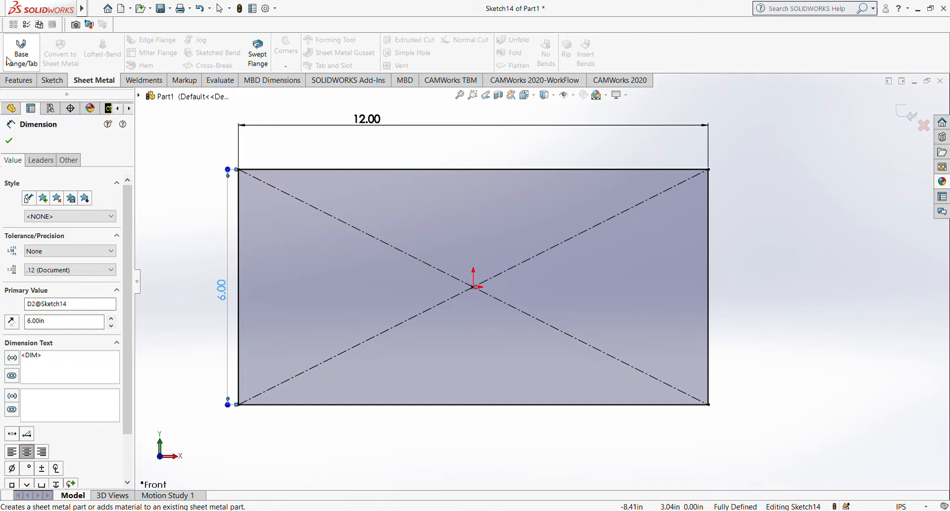
- Create Base-Flange3 from the 12 by 6 rectangle with default thickness
click(21, 53)
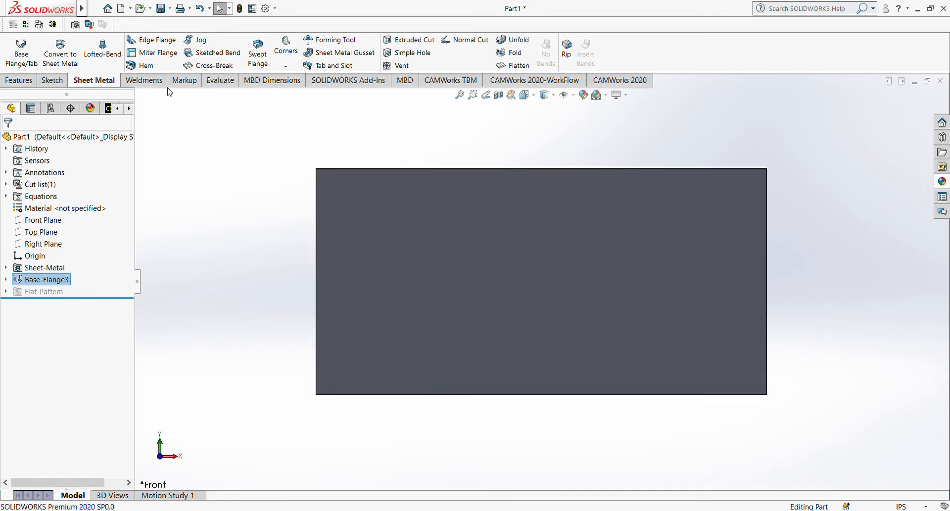
- Start Sketch19 on the plate face with a horizontal construction line through the origin
click(51, 80)
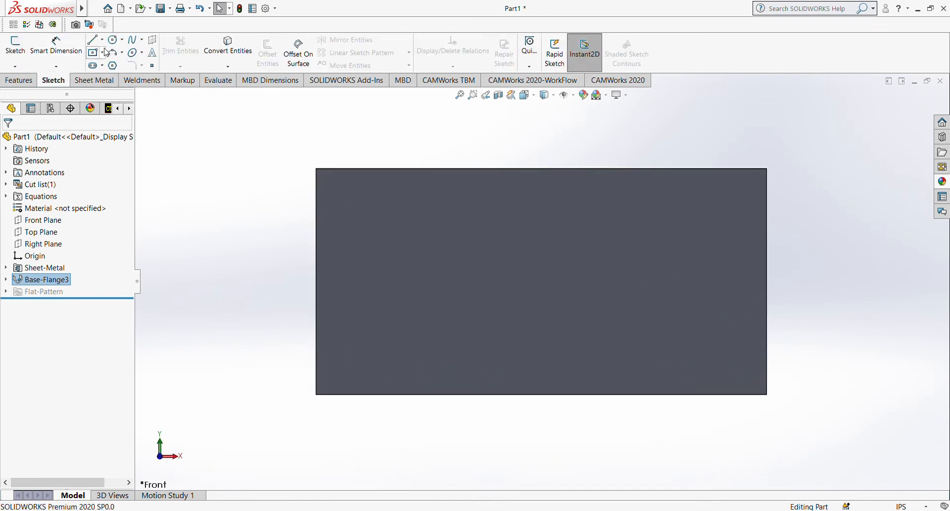
click(14, 46)
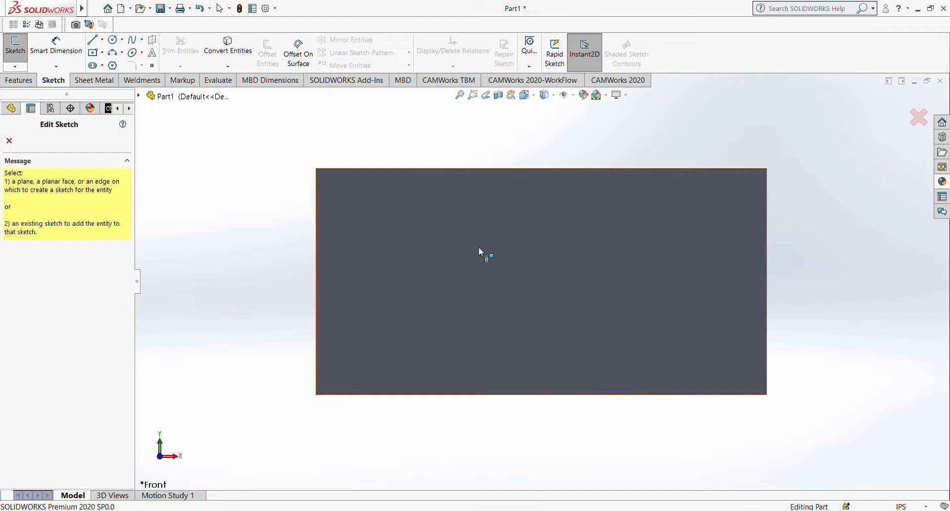
mouse_move(393, 297)
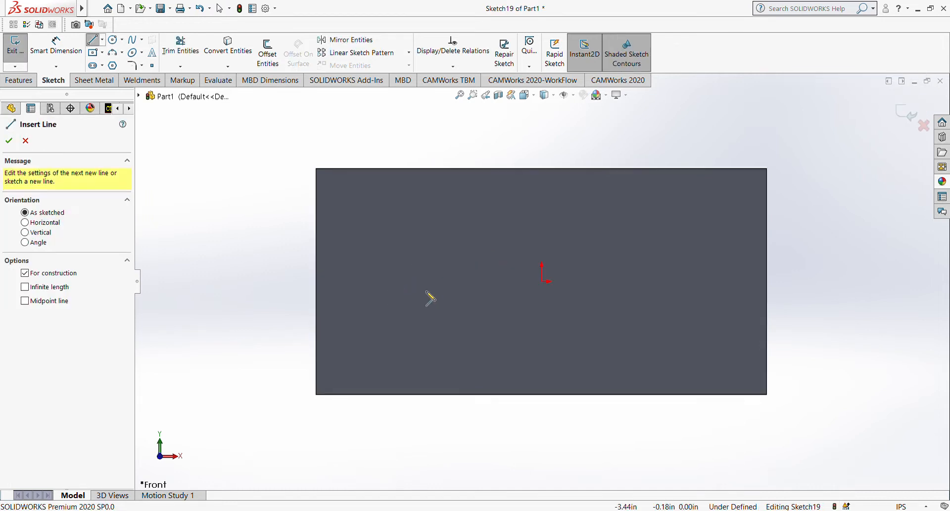
mouse_move(401, 297)
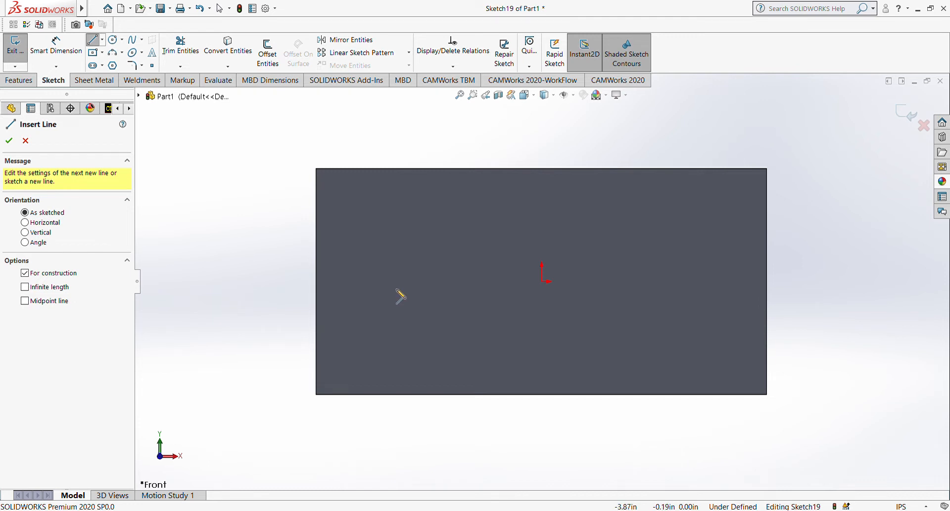
mouse_move(388, 302)
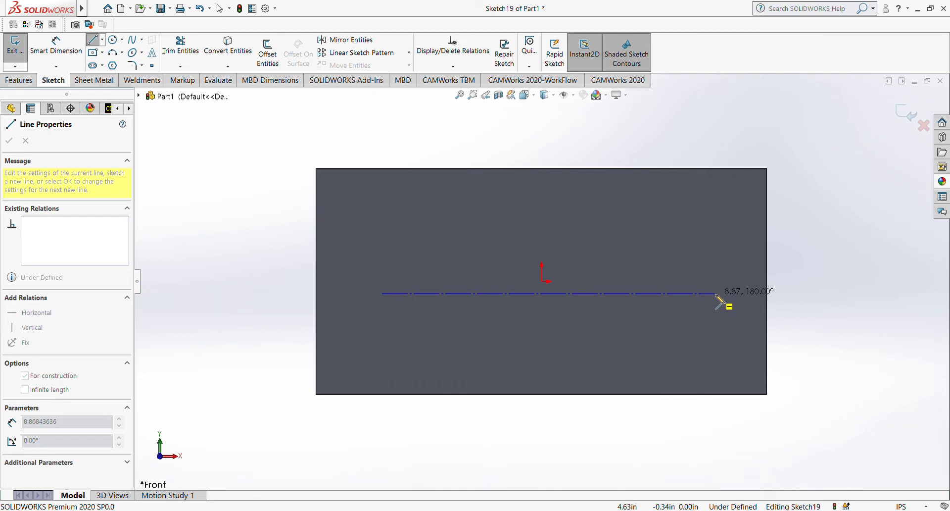
drag(719, 294, 274, 163)
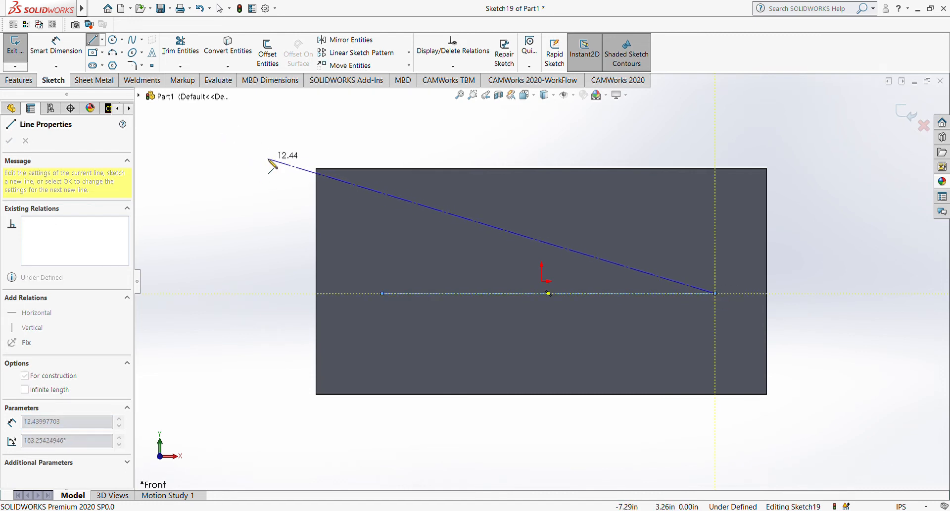
click(9, 141)
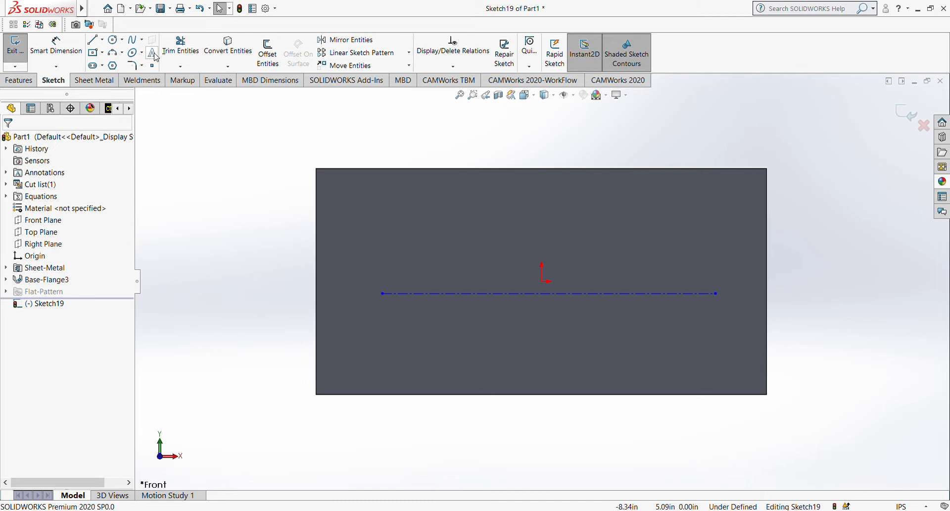
- Add sketch text reading PREMIER WELDING & FABRICATION along the construction line
click(153, 54)
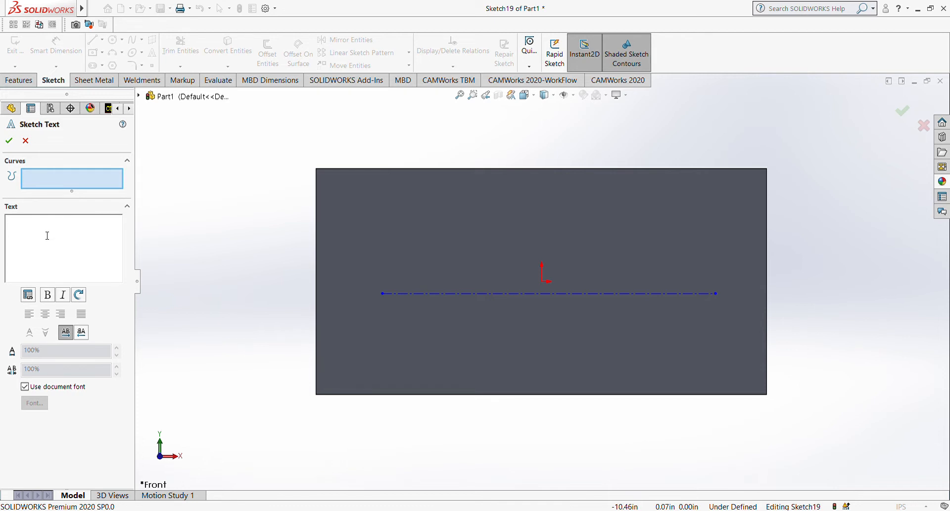
text(PREMIE)
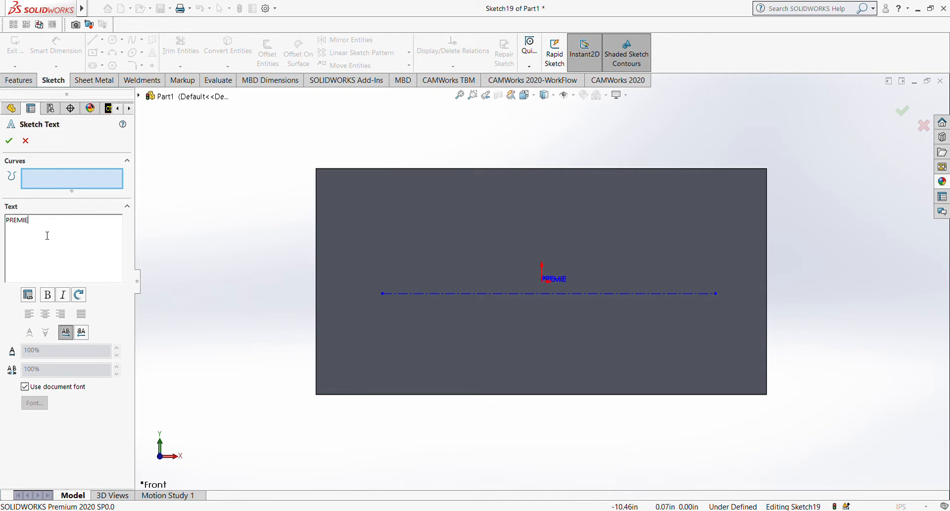
text(R)
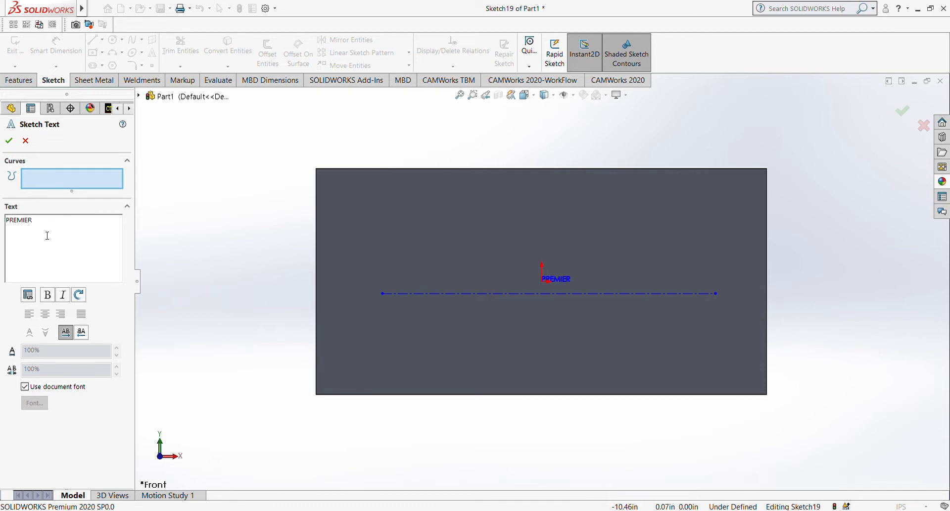
text(WELD)
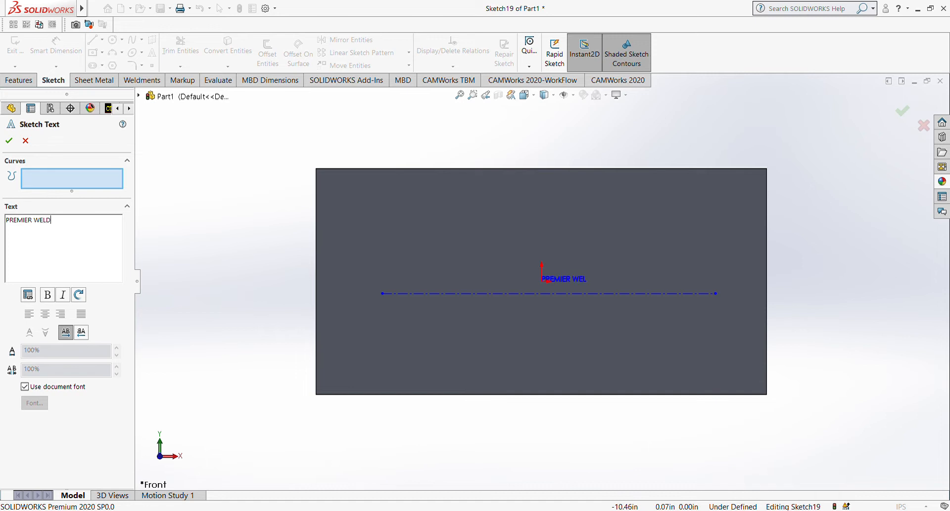
text(DING)
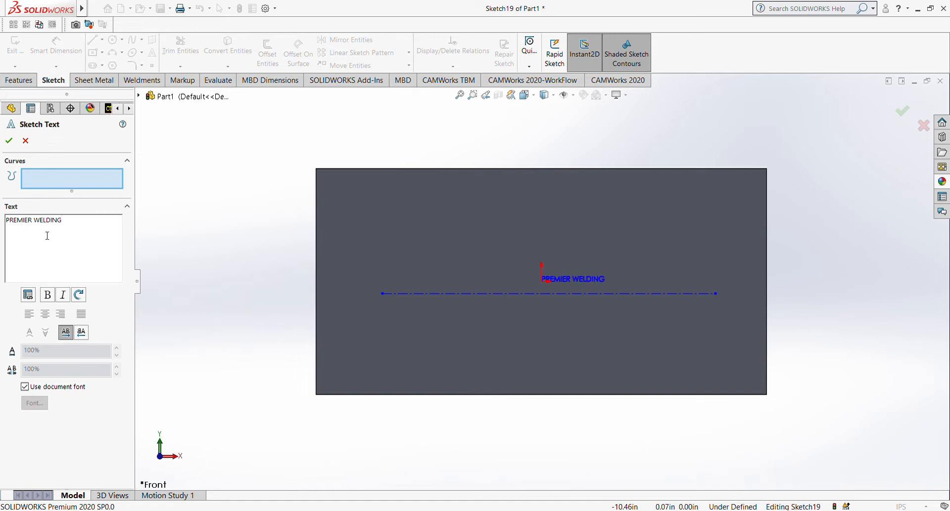
text(& FABRIC)
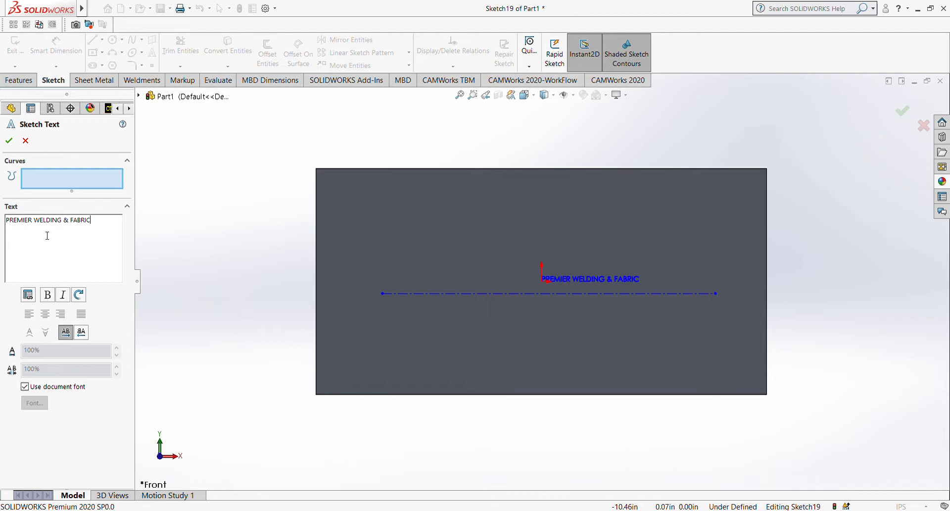
text(ATION)
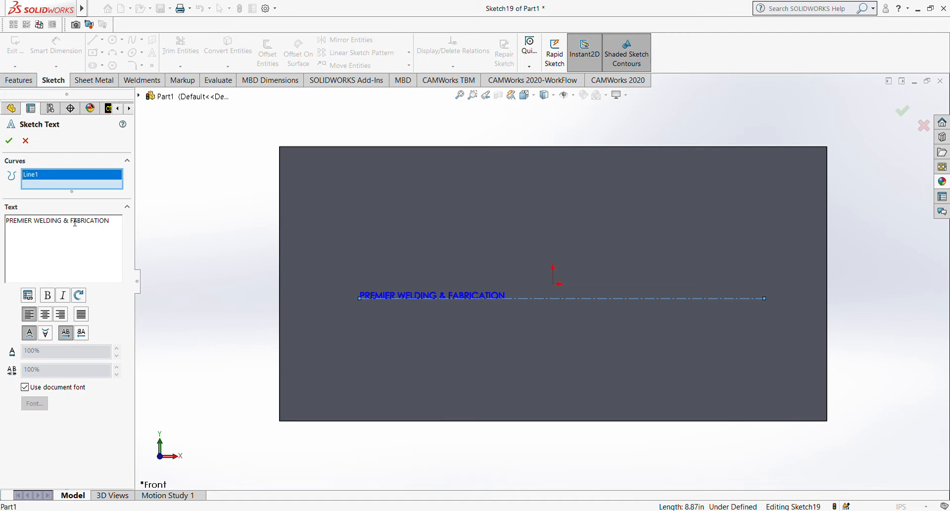
- Switch the lettering to a custom, much larger font and accept the sketch text
click(25, 387)
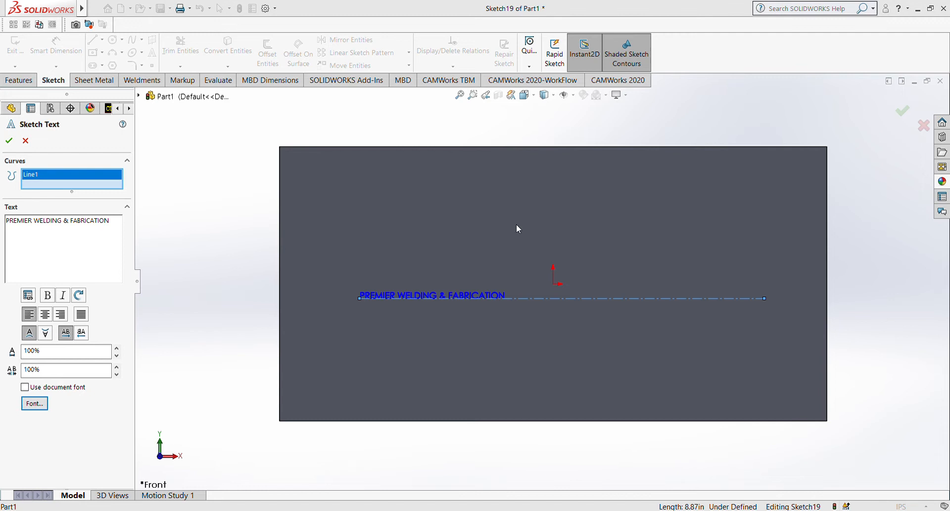
mouse_move(547, 220)
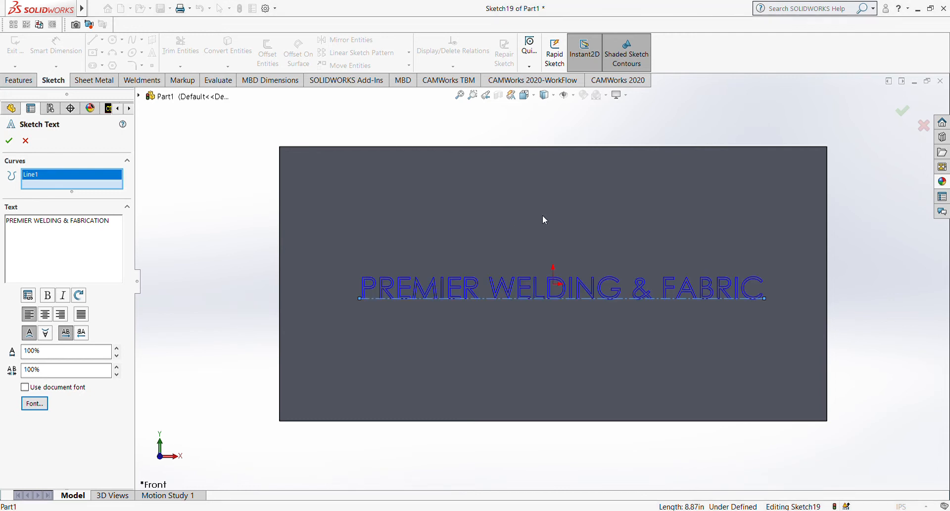
scroll(down, 3)
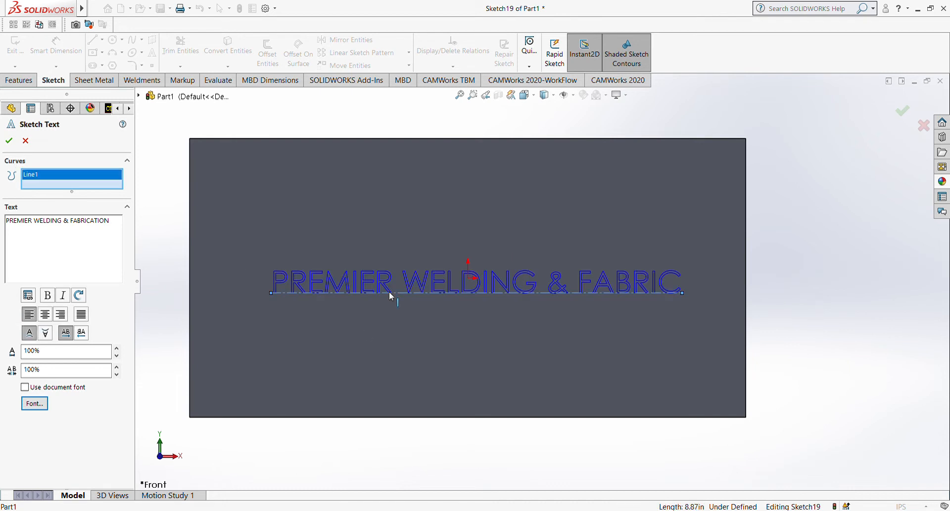
click(9, 141)
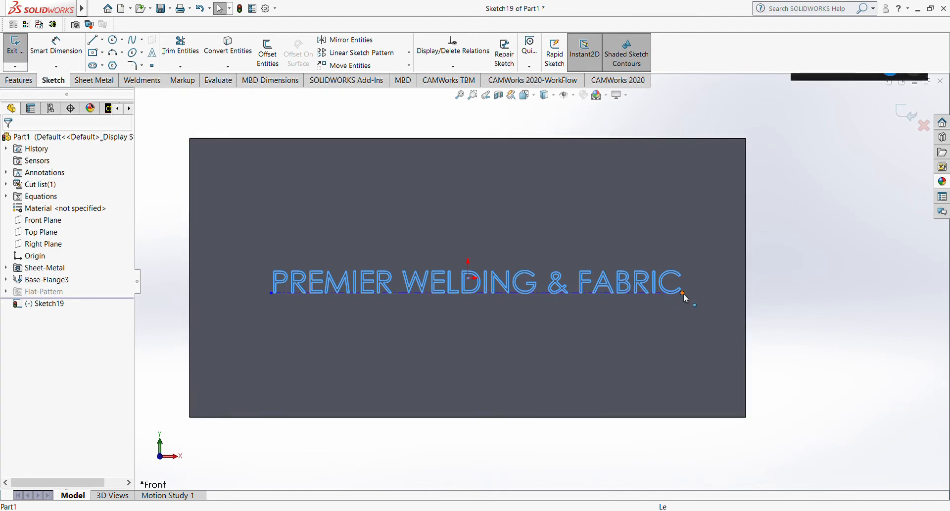
- Lengthen the text guide line so the full lettering fits, then close Sketch19
click(693, 305)
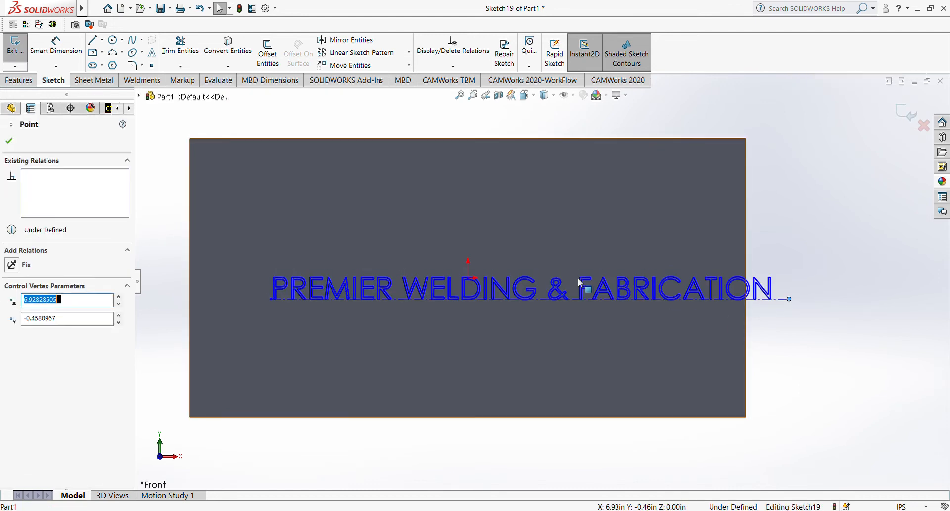
mouse_move(331, 276)
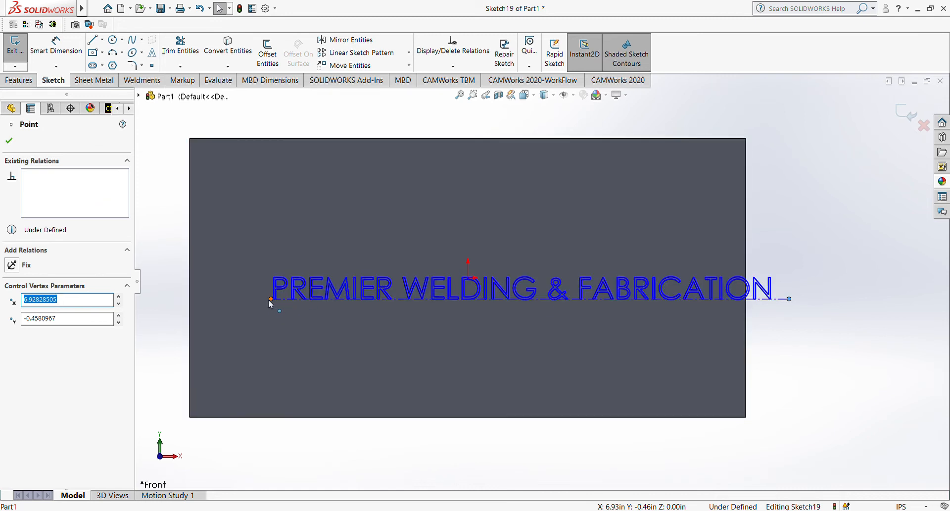
drag(269, 300, 385, 285)
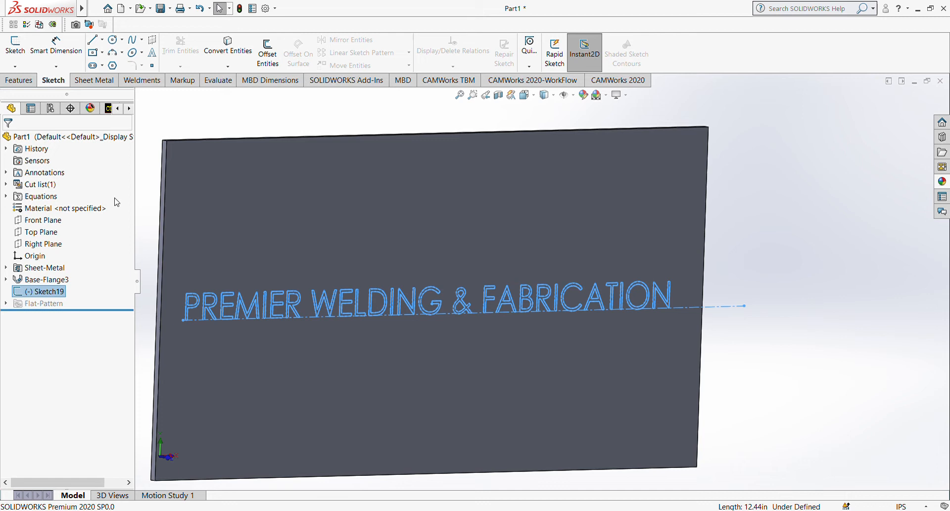
- Start an Extruded Cut of Sketch19 into the plate, previewed blind at 0.0625 in
click(250, 193)
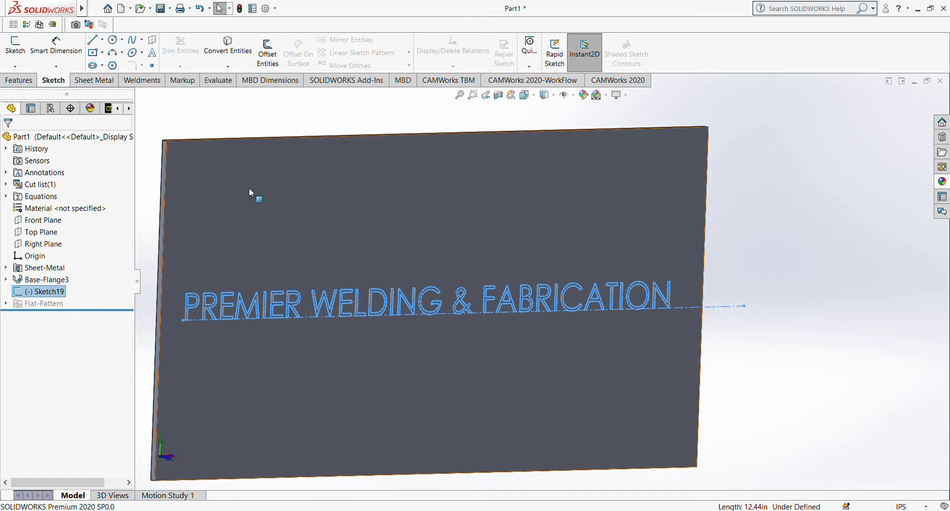
click(95, 81)
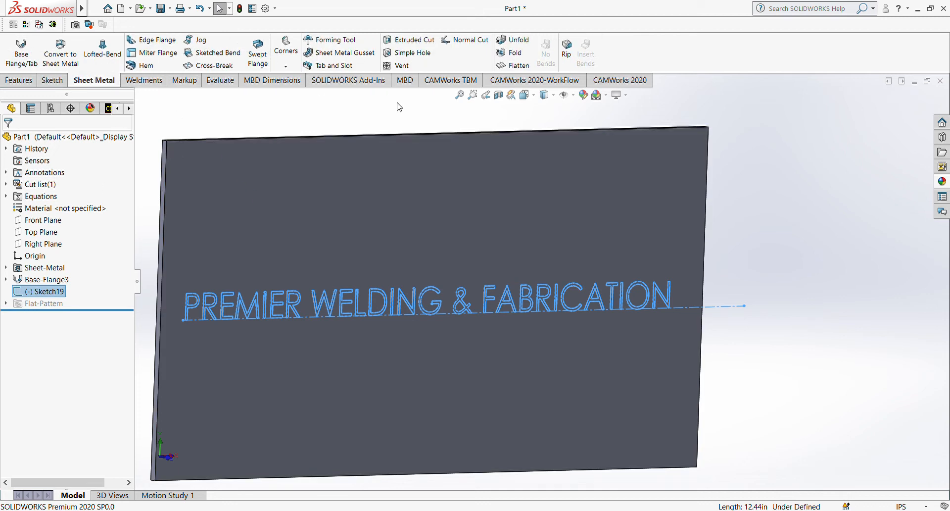
click(413, 40)
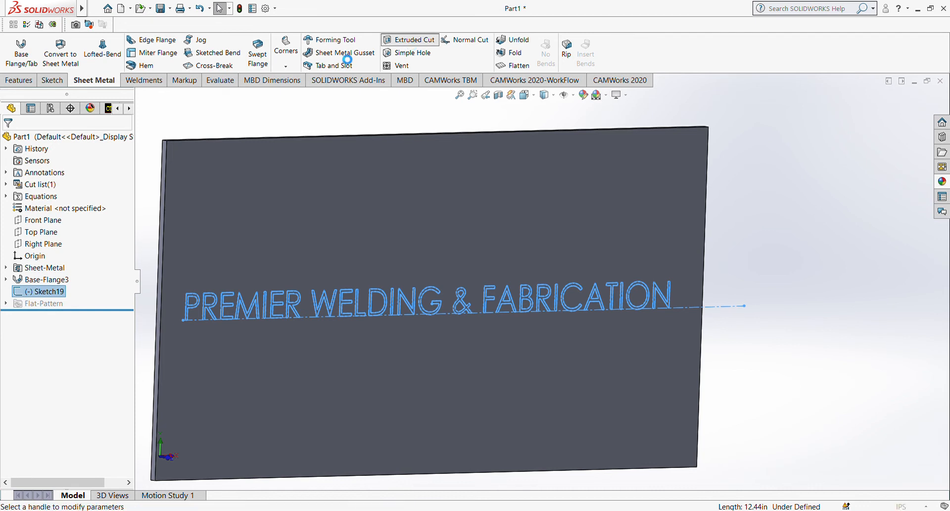
click(409, 40)
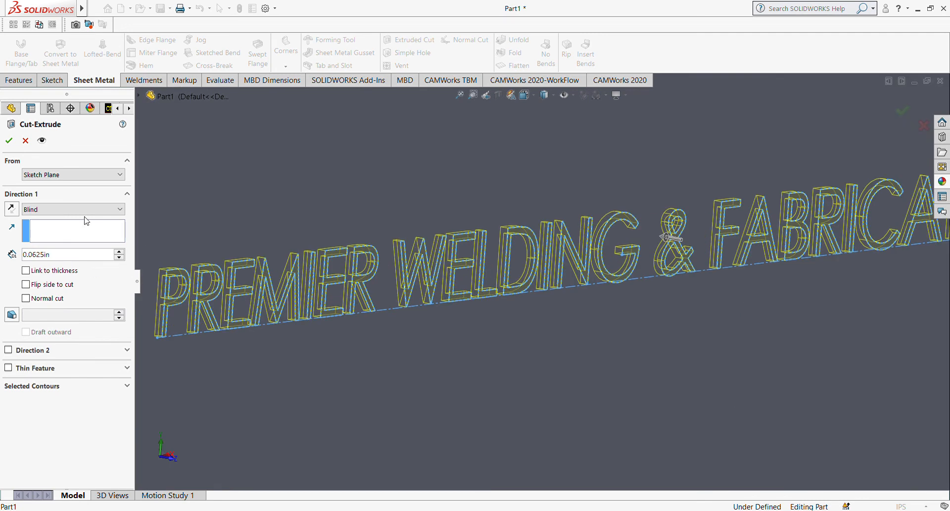
- Confirm the lettering cut as Cut-Extrude3 and bring up its colour appearance
click(9, 139)
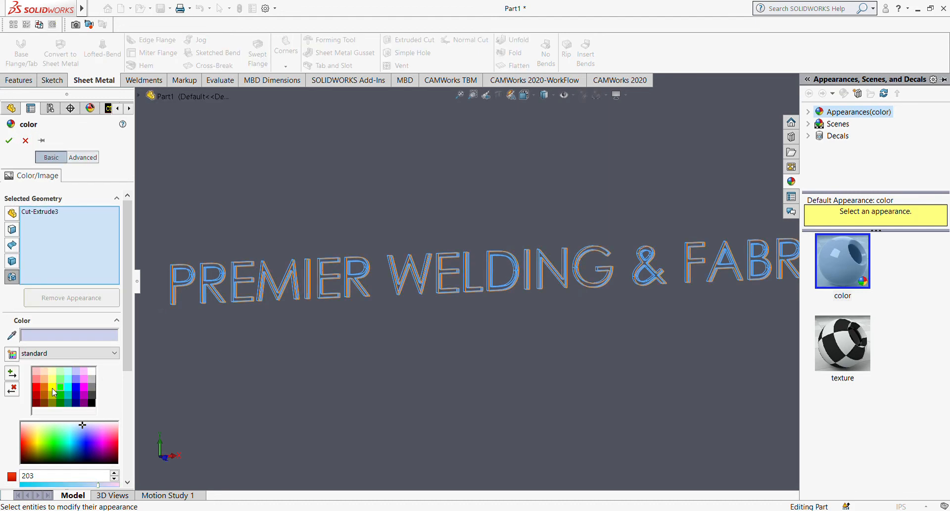
- Apply red to the Cut-Extrude3 lettering and inspect it on the rotated plate
click(35, 388)
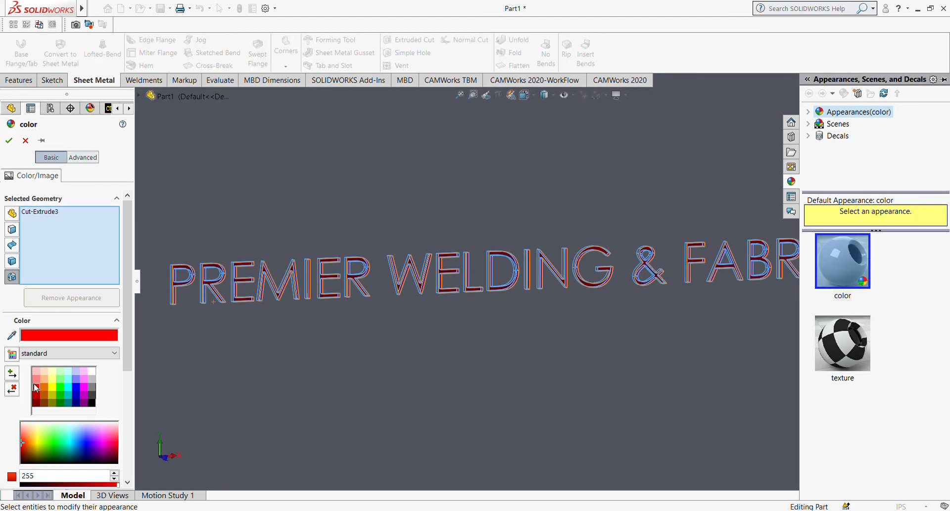
click(9, 140)
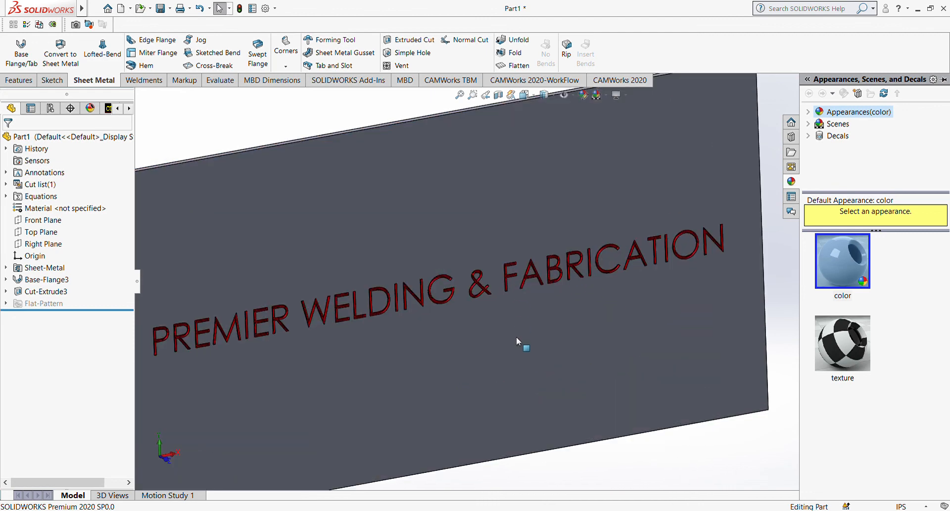
drag(518, 341, 711, 280)
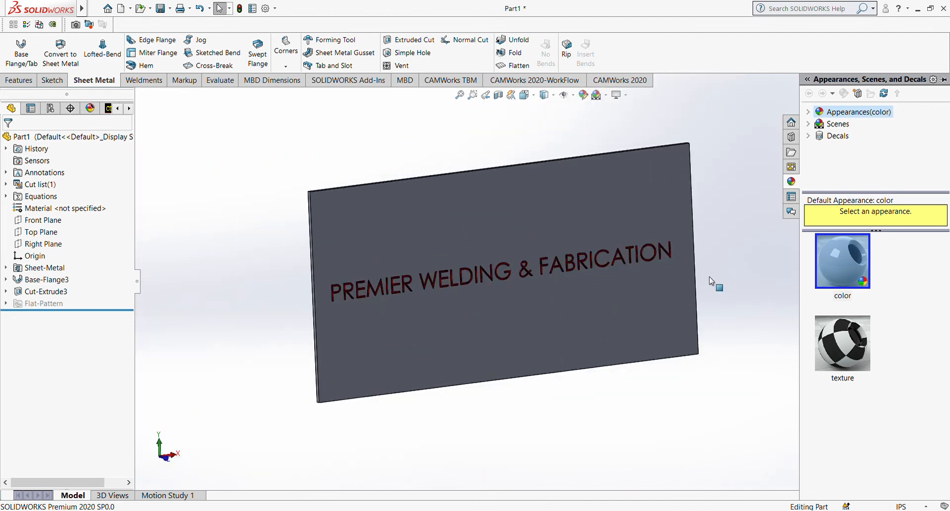